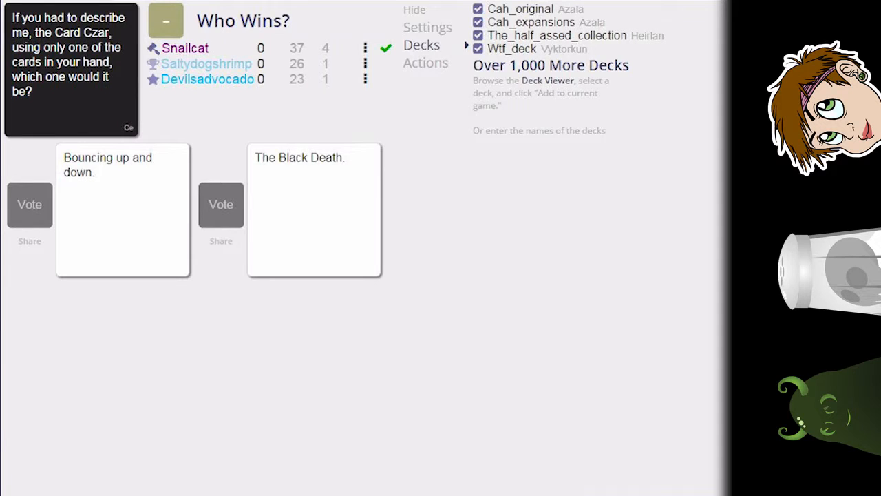
Cast the Czar vote between 'Bouncing up and down' and 'The Black Death'
{"action": "left_click", "coordinate": [29, 204]}
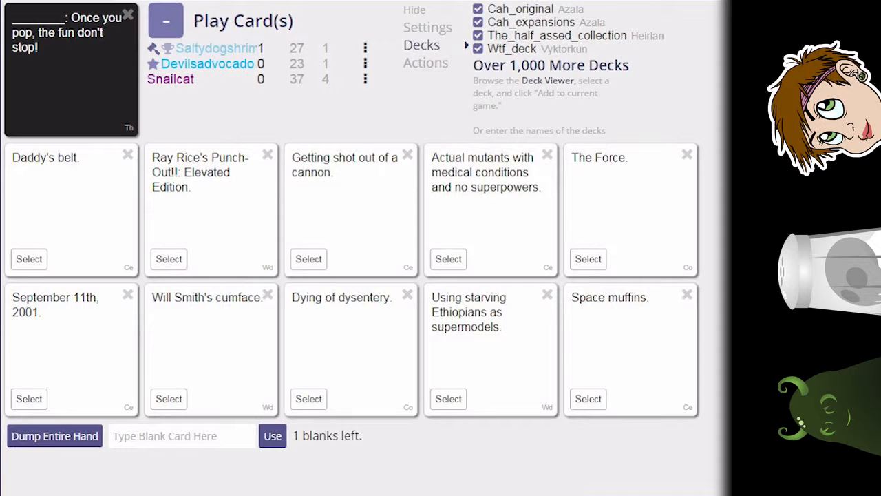
Discard Ray Rice's Punch-Out, play 'Getting shot out of a cannon', and vote
{"action": "left_click", "coordinate": [267, 153]}
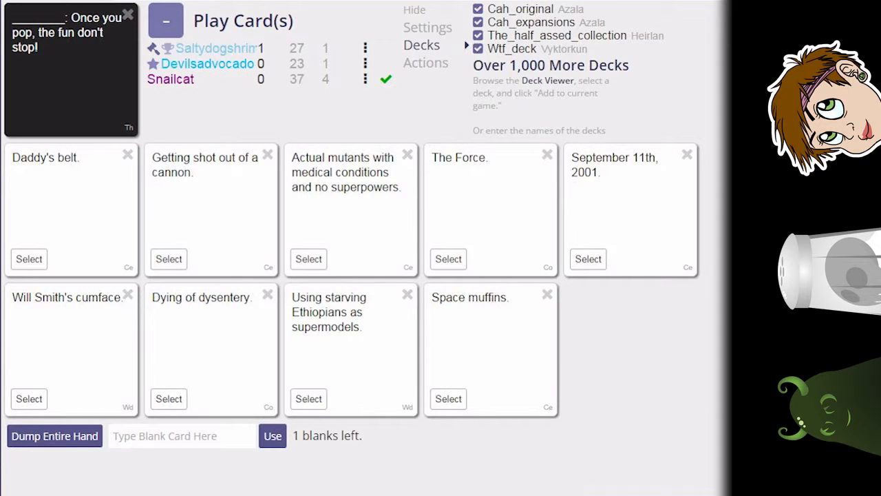
{"action": "left_click", "coordinate": [386, 79]}
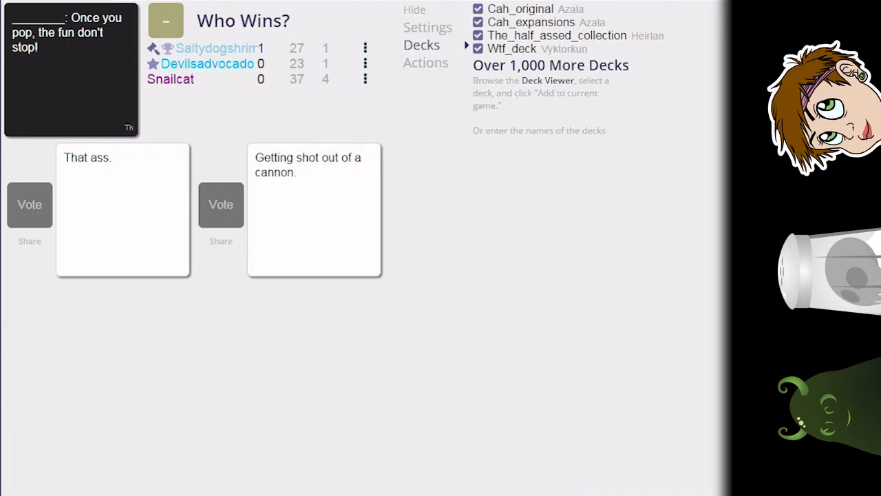
{"action": "left_click", "coordinate": [29, 204]}
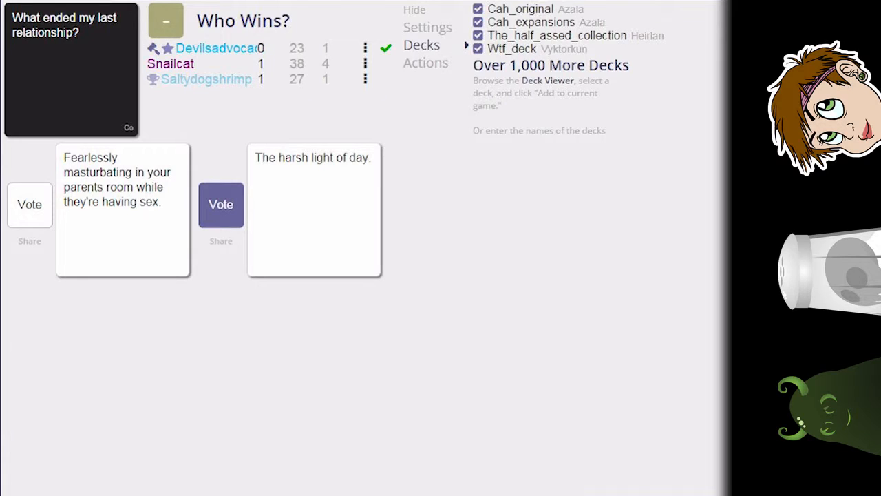
Vote for a white card answering 'What ended my last relationship?'
{"action": "left_click", "coordinate": [221, 204]}
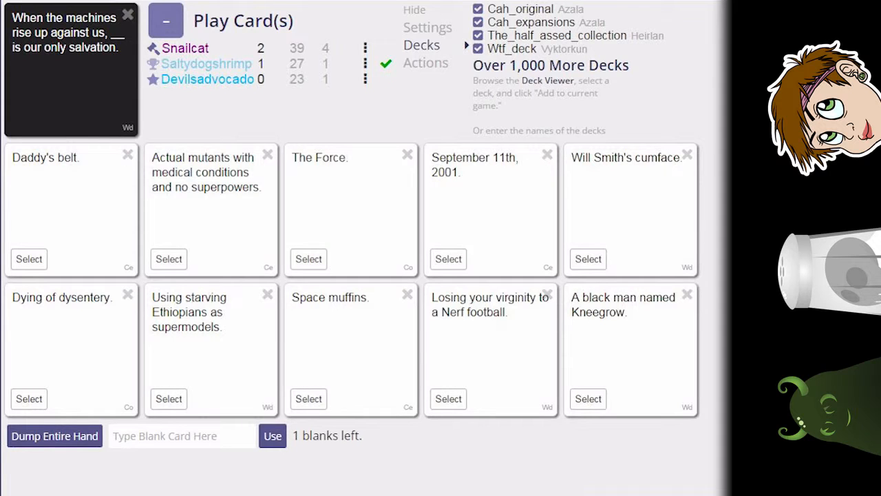
{"action": "mouse_move", "coordinate": [407, 294]}
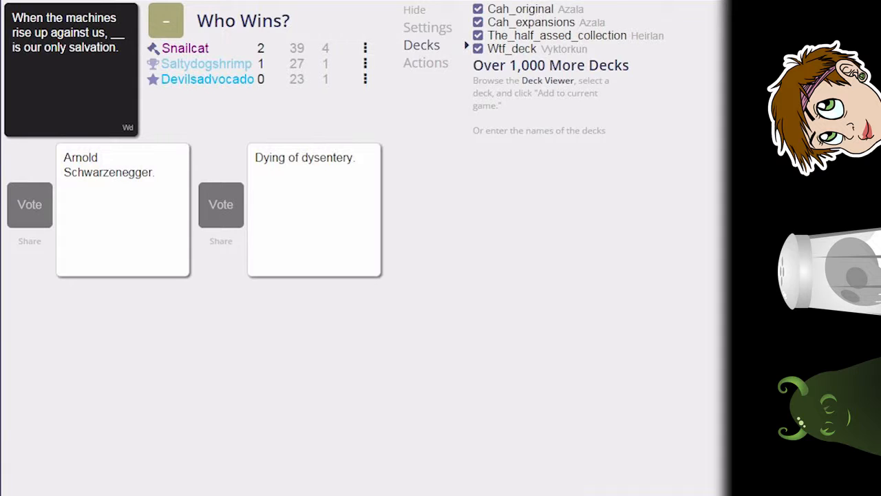
Vote between the two machines-uprising answers after submitting 'Dying of dysentery'
{"action": "left_click", "coordinate": [28, 204]}
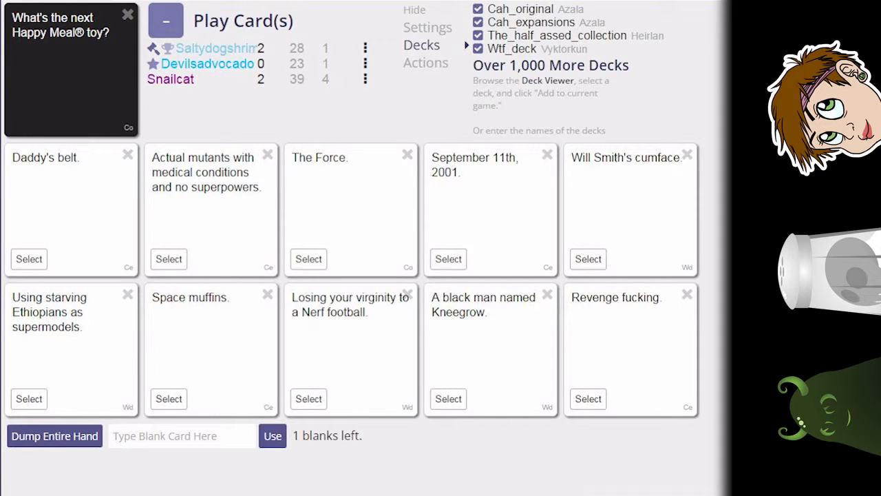
Play 'A black man named Kneegrow' for the Happy Meal toy prompt, then vote
{"action": "left_click", "coordinate": [364, 78]}
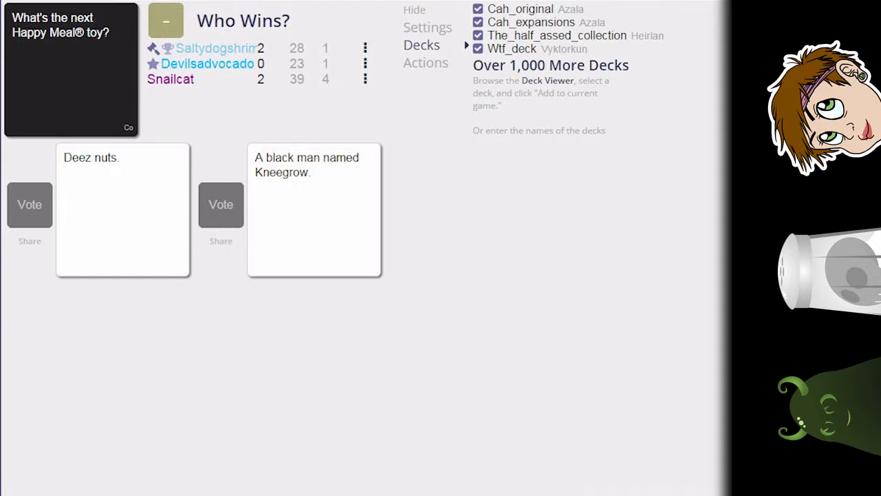
{"action": "left_click", "coordinate": [29, 204]}
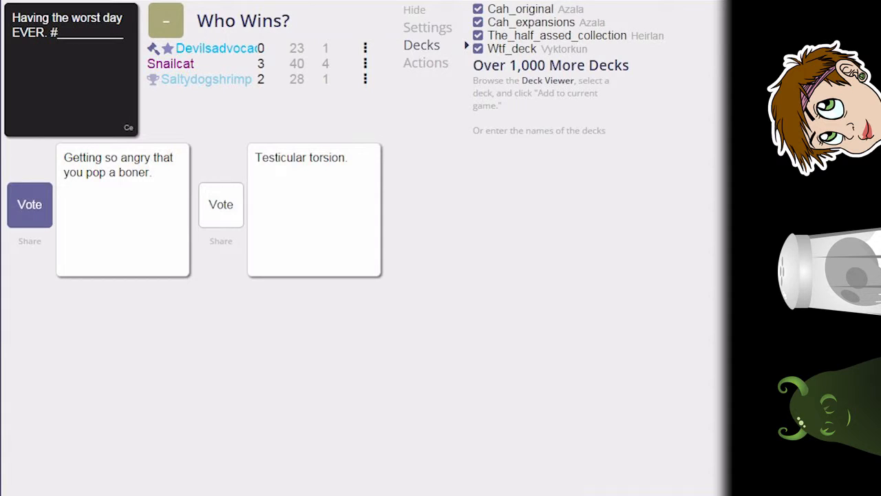
Vote for one of the two 'Having the worst day EVER' answers
{"action": "left_click", "coordinate": [29, 204]}
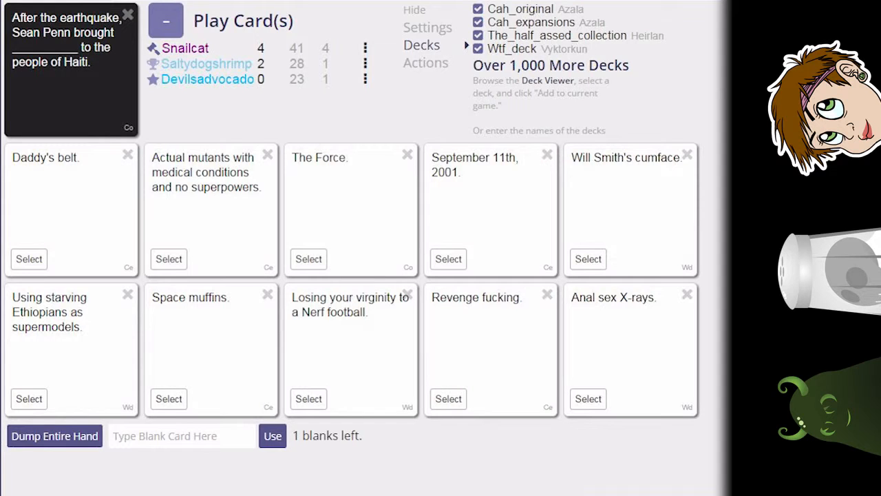
Discard the Revenge card and play the Will Smith card for the Sean Penn prompt
{"action": "left_click", "coordinate": [547, 295]}
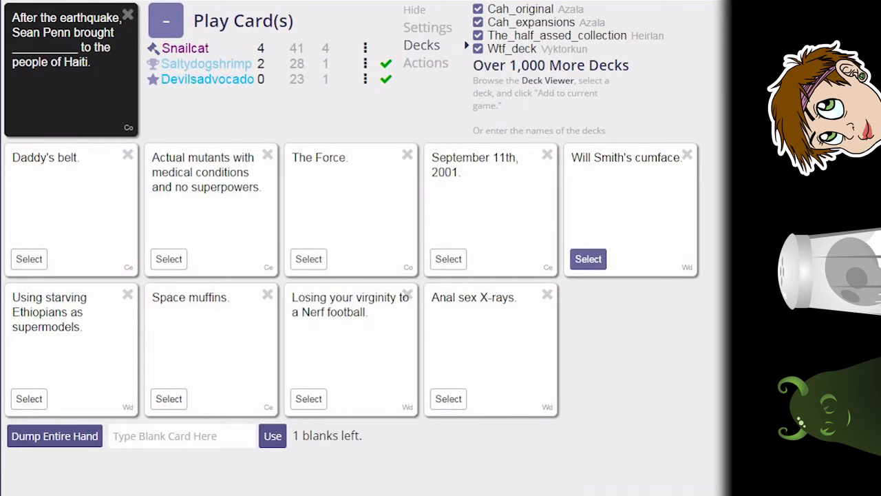
{"action": "left_click", "coordinate": [588, 259]}
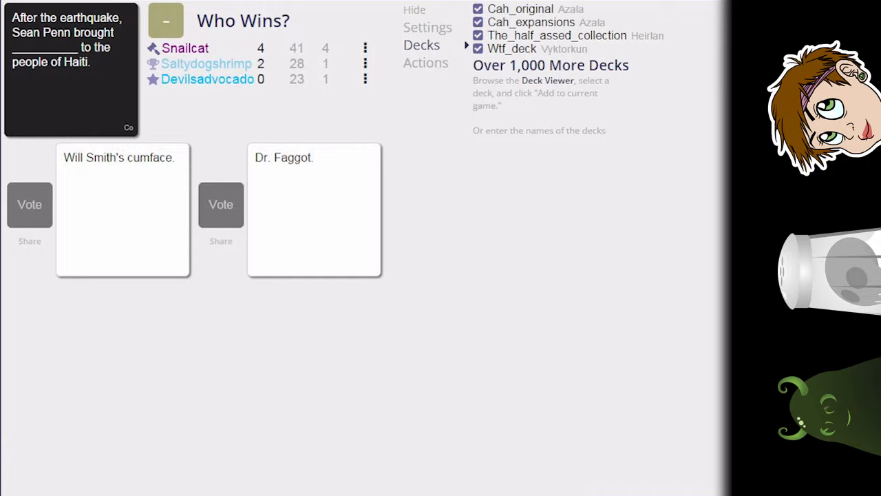
{"action": "left_click", "coordinate": [28, 205]}
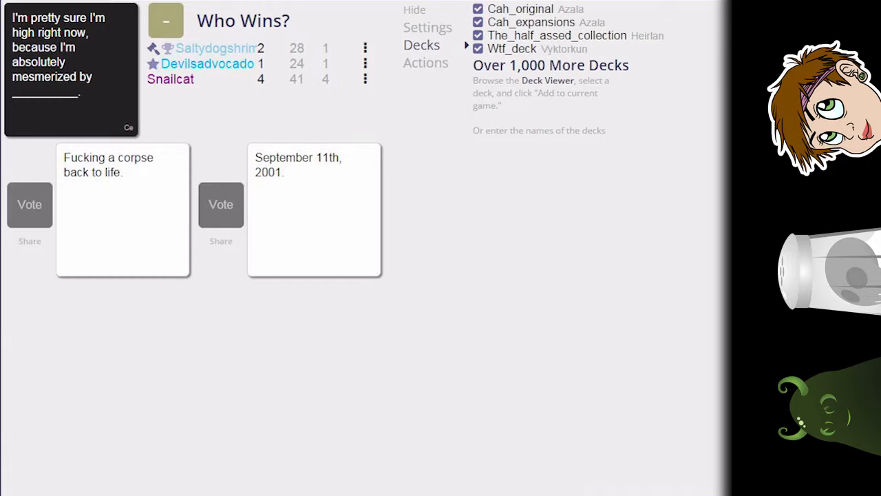
Vote for one of the two answers to the mesmerized-while-high prompt
{"action": "left_click", "coordinate": [221, 203]}
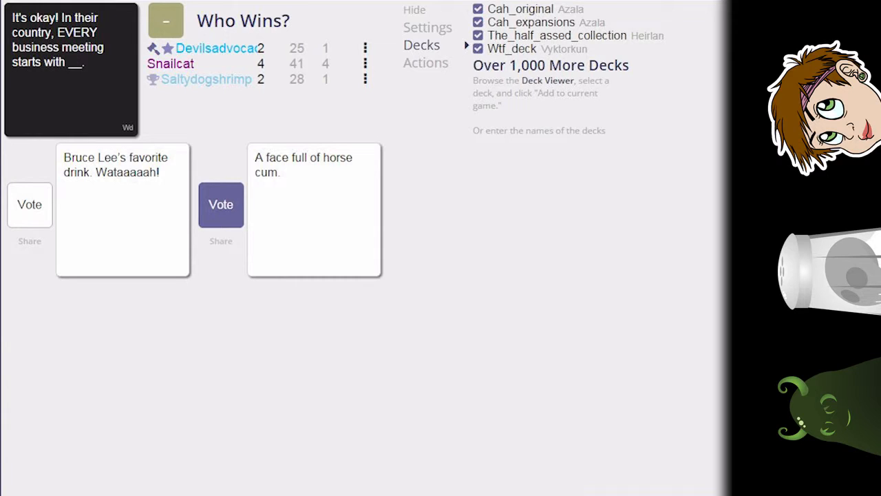
{"action": "left_click", "coordinate": [221, 204]}
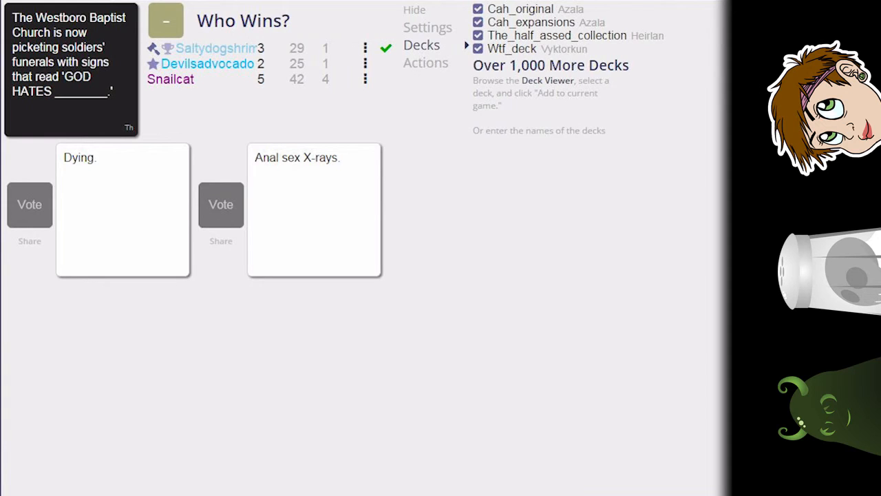
Vote for the winning white card on the 'GOD HATES ____' prompt
{"action": "left_click", "coordinate": [221, 205]}
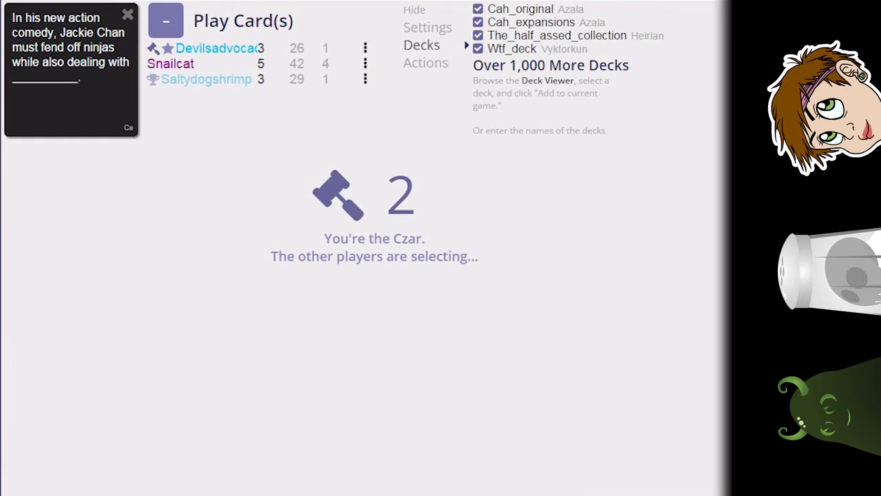
{"action": "mouse_move", "coordinate": [166, 21]}
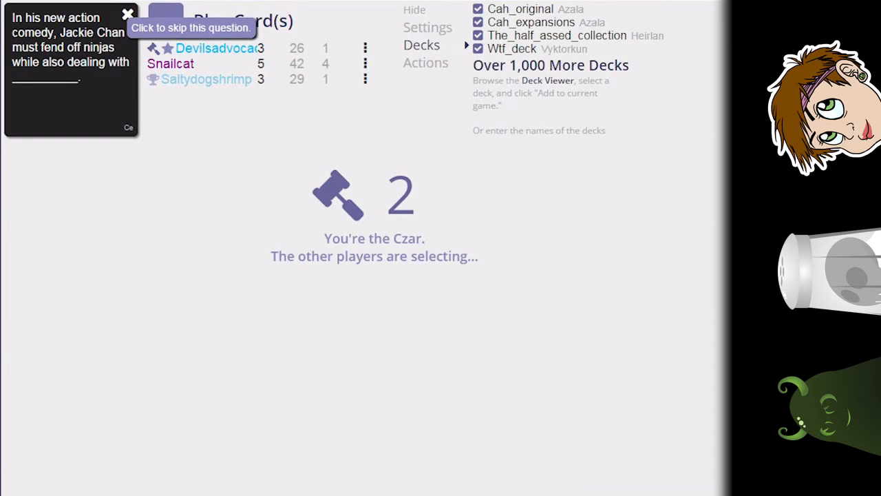
Skip the Jackie Chan and 'Describe yourself' black cards to reach 'White people like ___'
{"action": "left_click", "coordinate": [191, 28]}
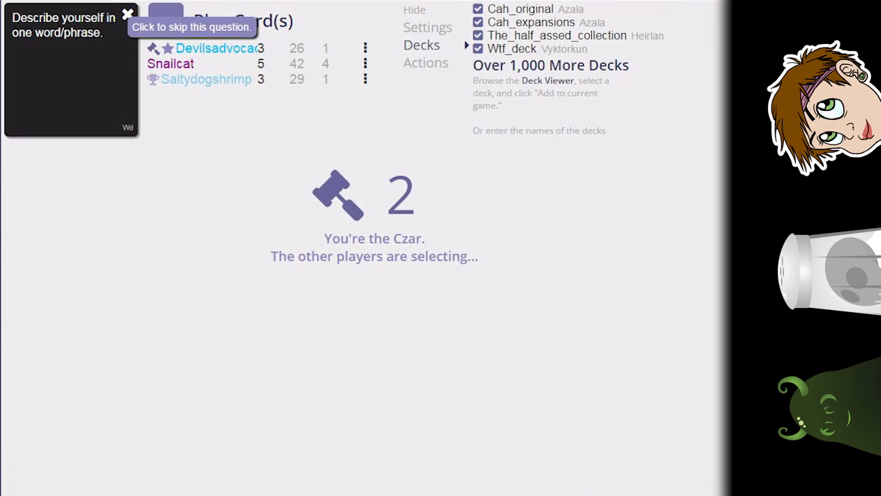
{"action": "left_click", "coordinate": [191, 27]}
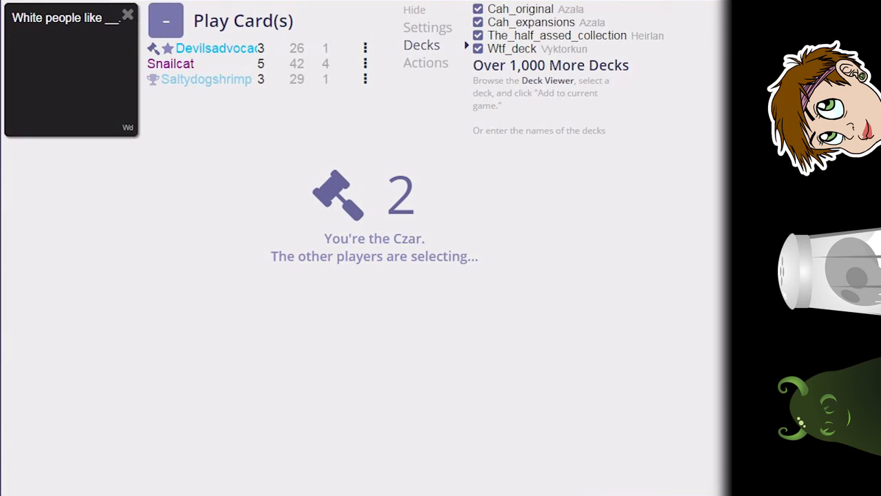